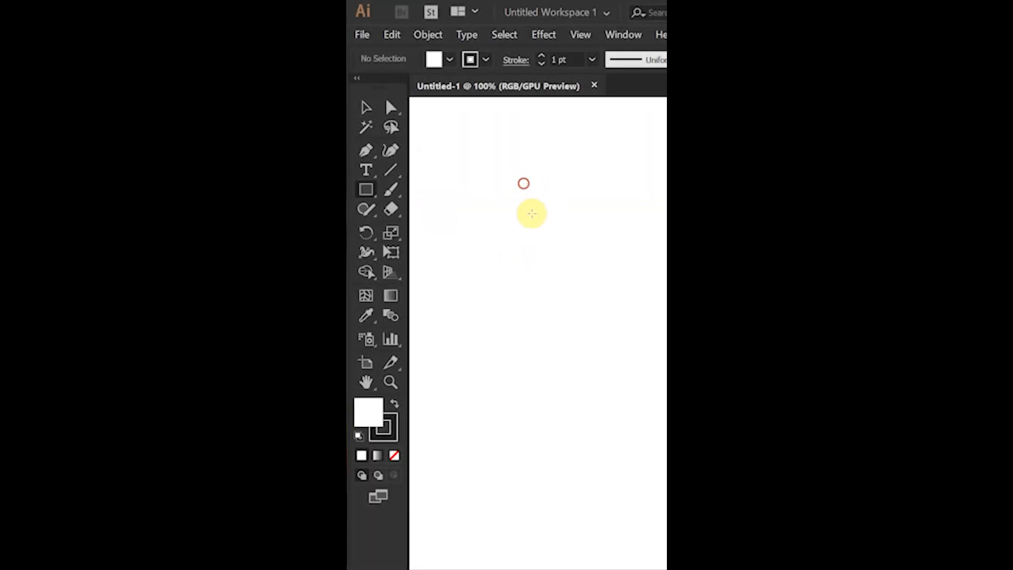
- Draw a square near the page top and add an anchor at its top-edge midpoint
drag(523, 183, 615, 280)
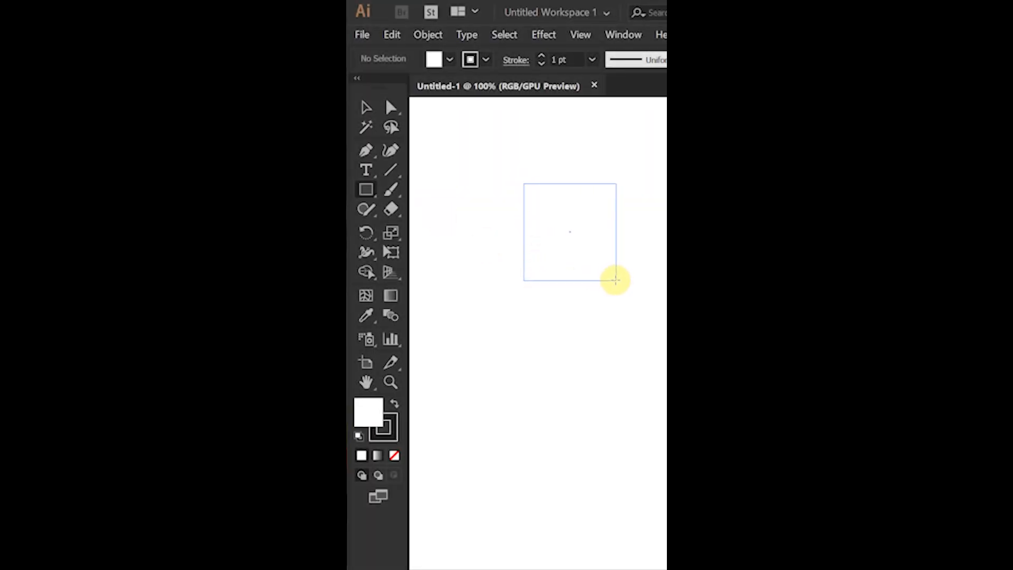
drag(523, 184, 614, 281)
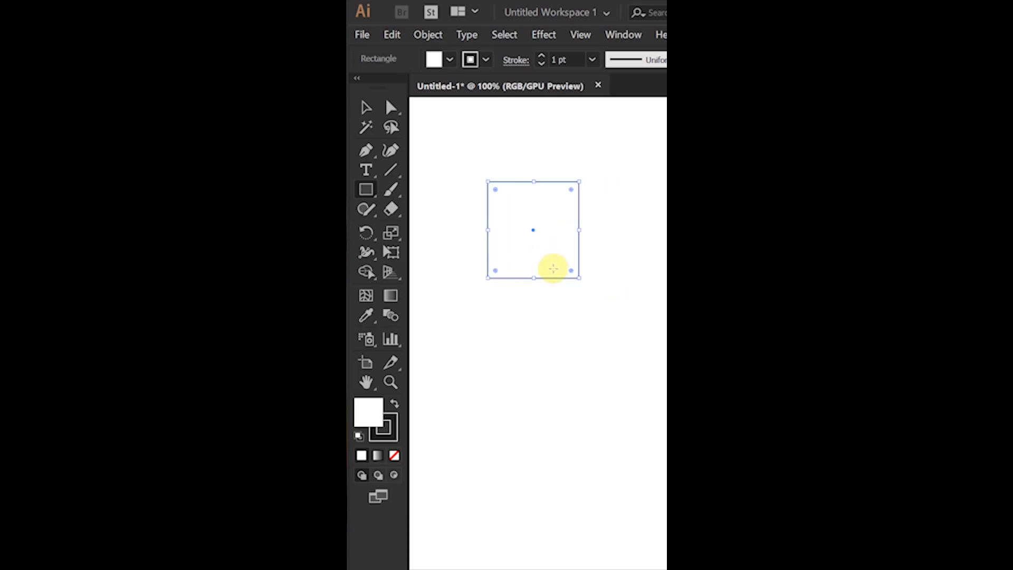
click(392, 108)
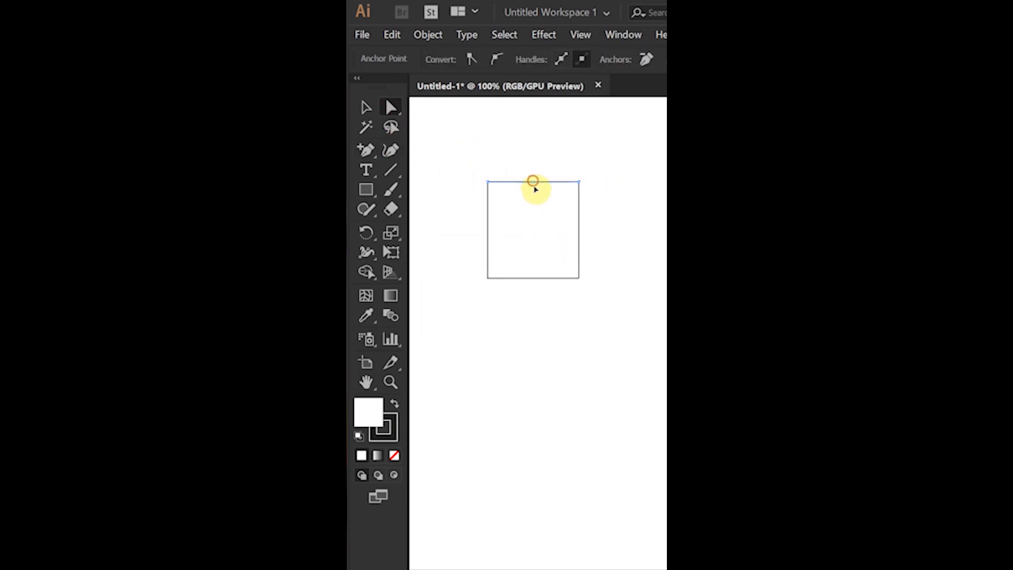
- Pull the top-middle anchor down to notch the square into a petal
drag(533, 180, 533, 227)
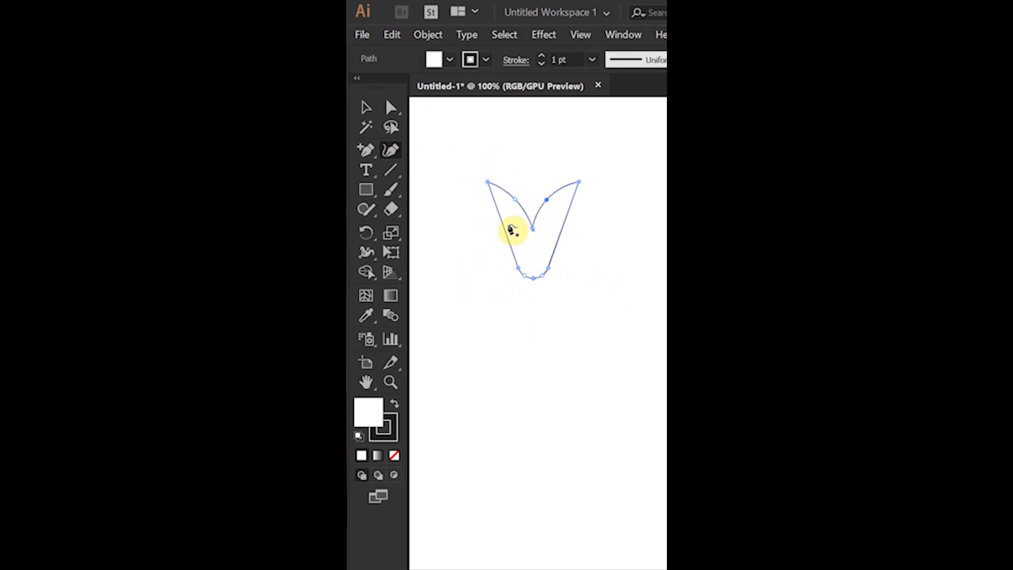
click(395, 402)
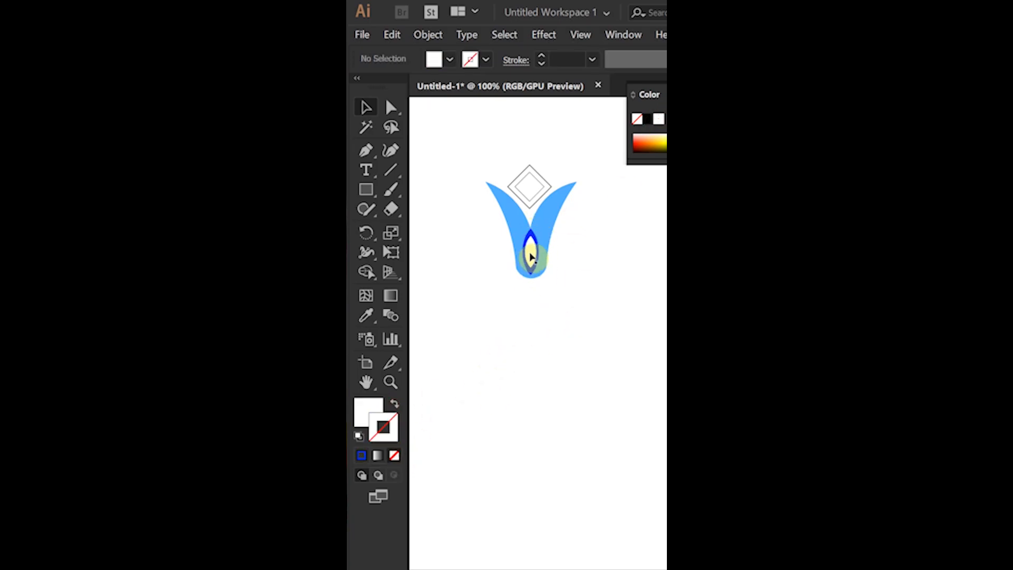
- Give the diamond above the petal a pink fill, hex f498f4
click(394, 456)
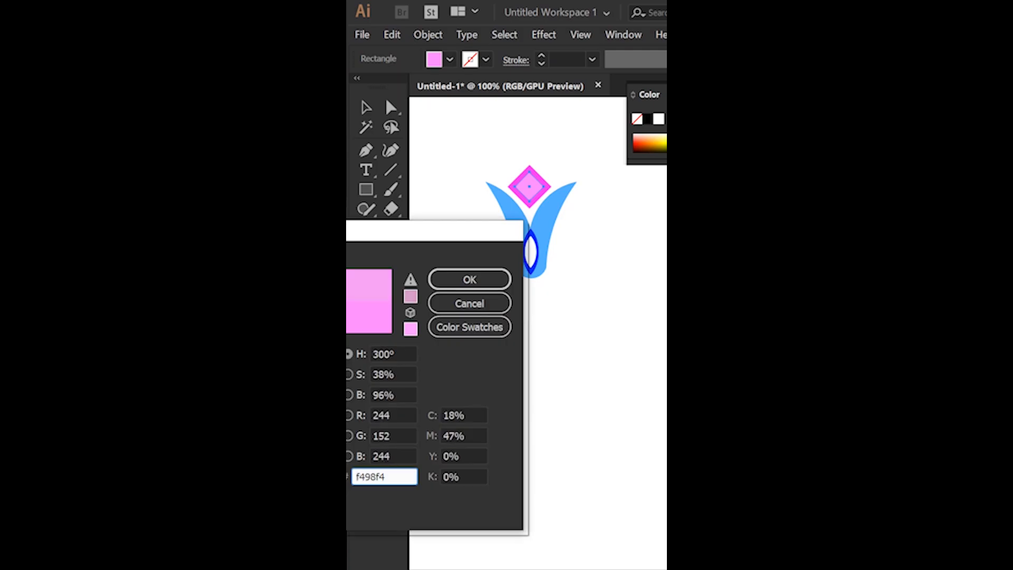
click(470, 279)
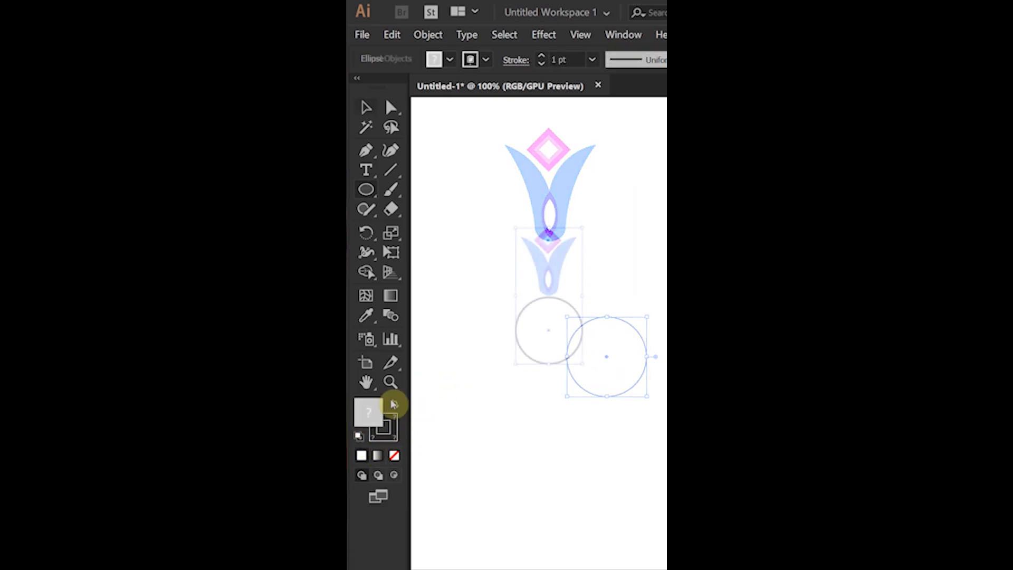
- Unlock guides, center them on the circle, and select the petal-and-diamond group
right_click(550, 333)
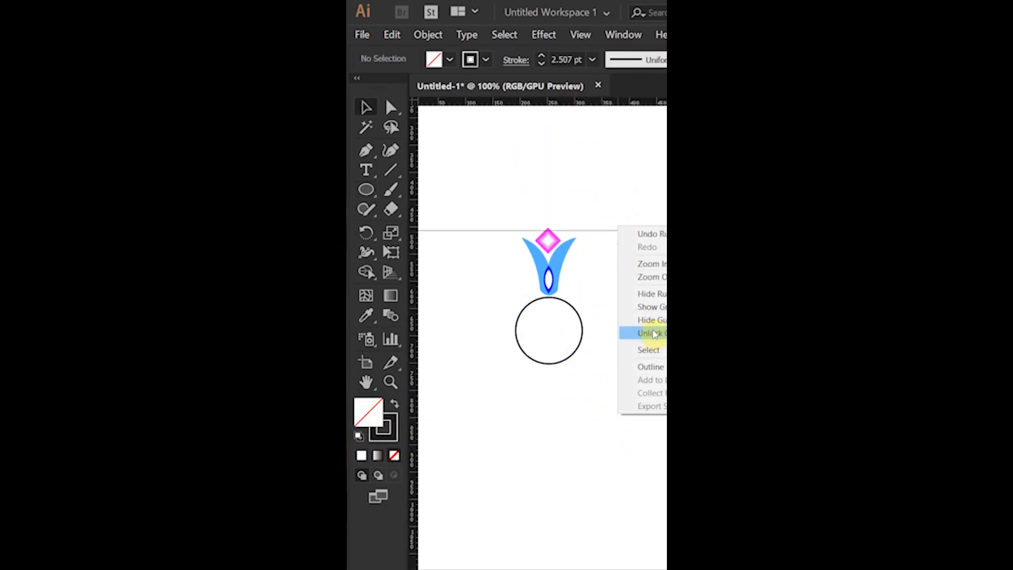
click(649, 333)
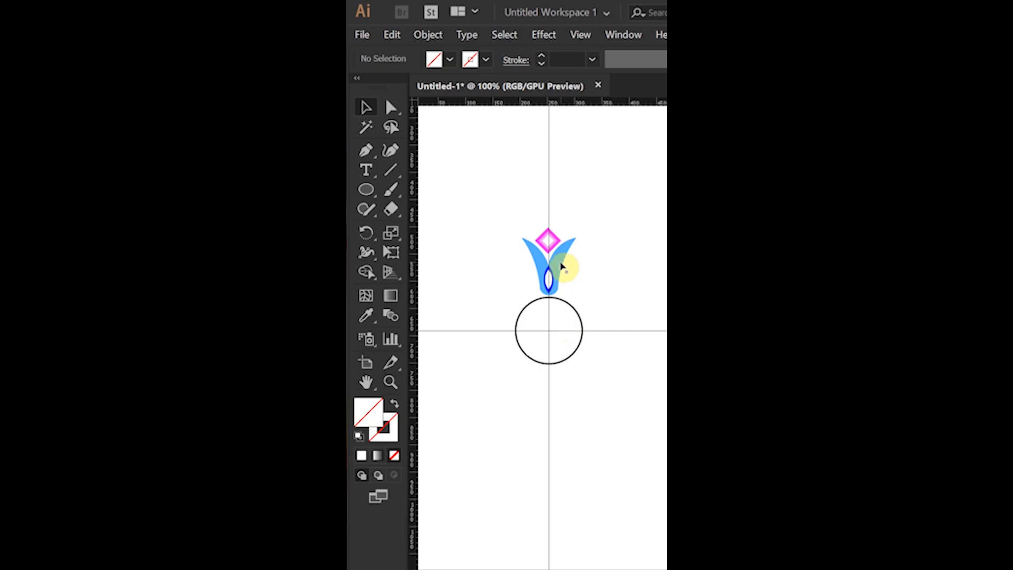
click(547, 258)
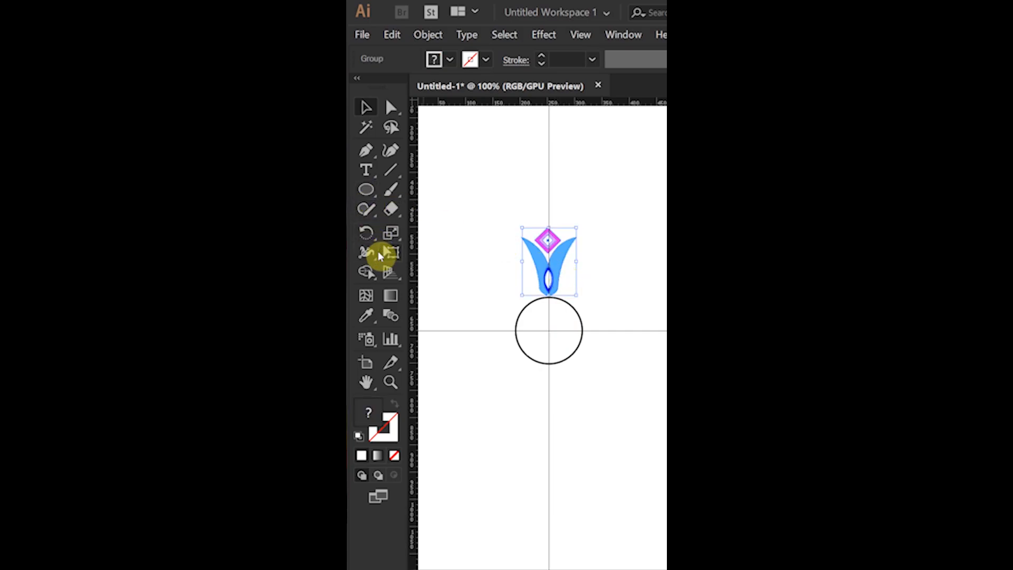
- Open the Rotate dialog for the petal group, pivoting on the circle's centre
key(r)
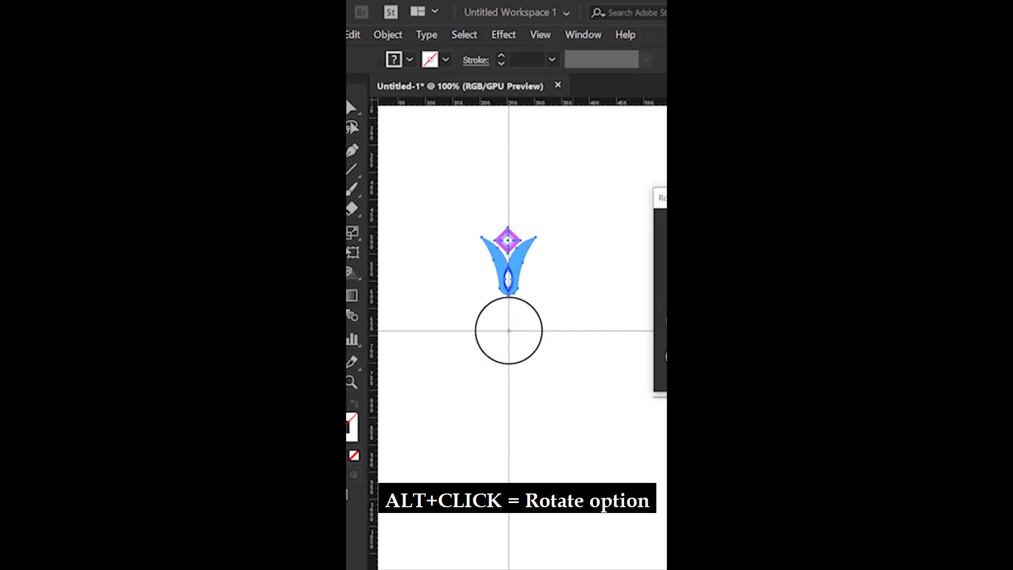
click(510, 331)
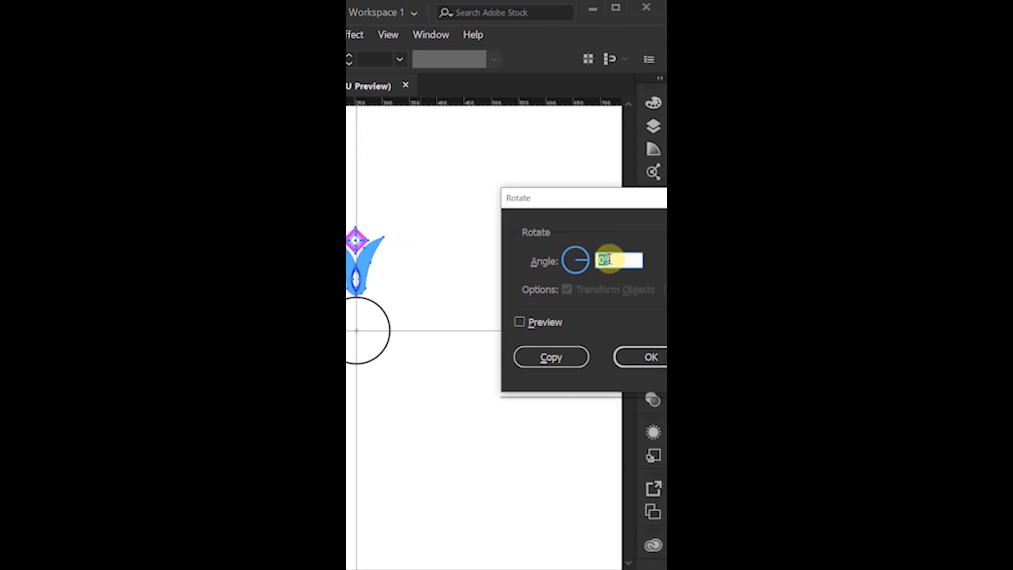
- Enter 360/5 as the rotation angle (72°) and preview the rotated petal
text(360)
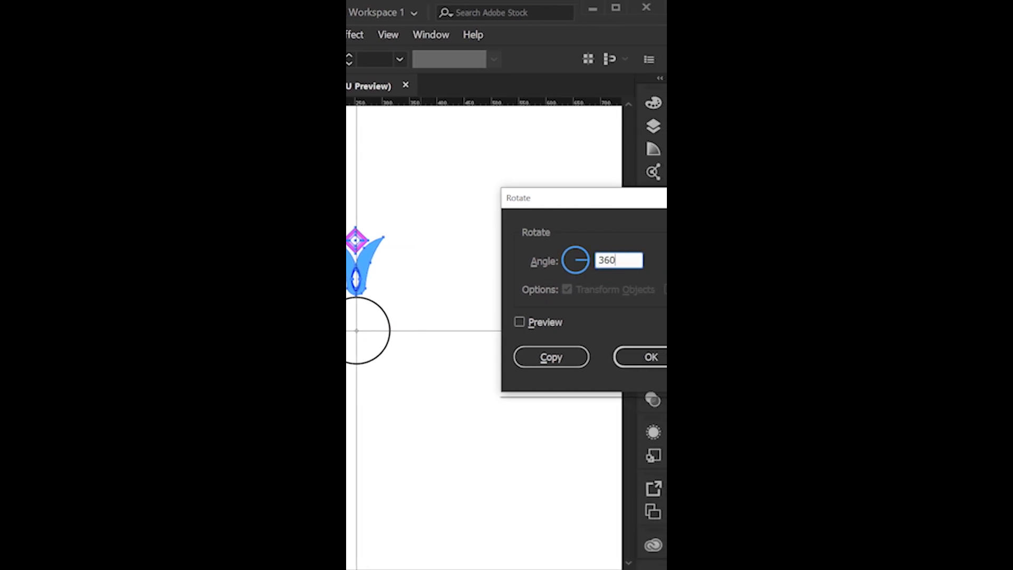
text(/)
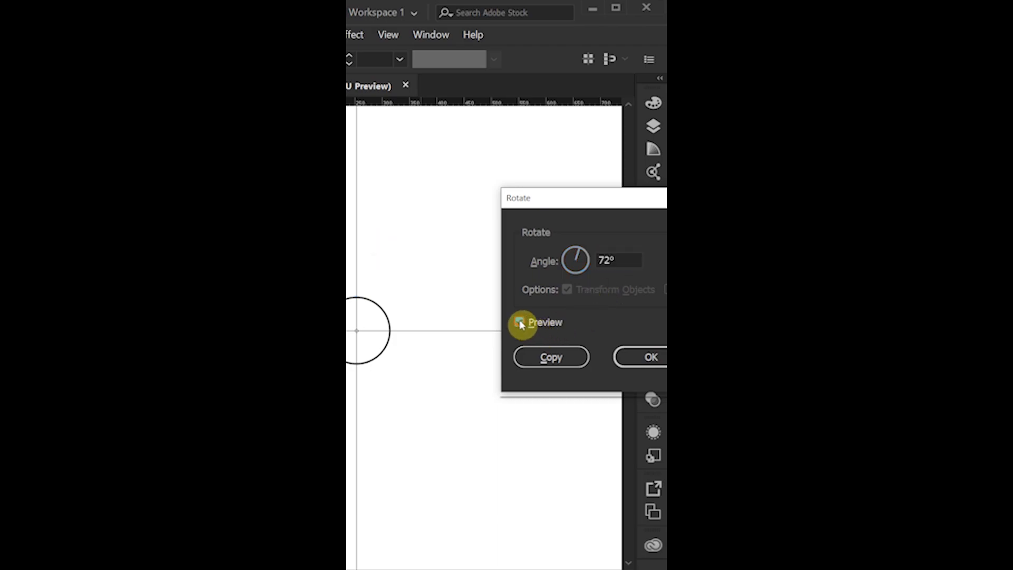
click(518, 321)
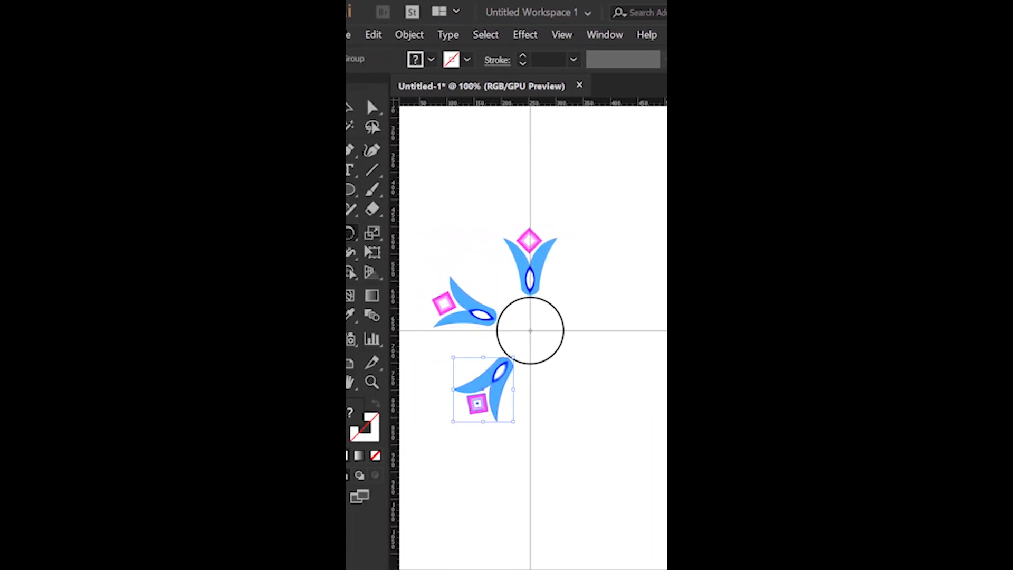
- Repeat the 72° rotated copy with Ctrl+D to add more petals around the circle
key(ctrl+d)
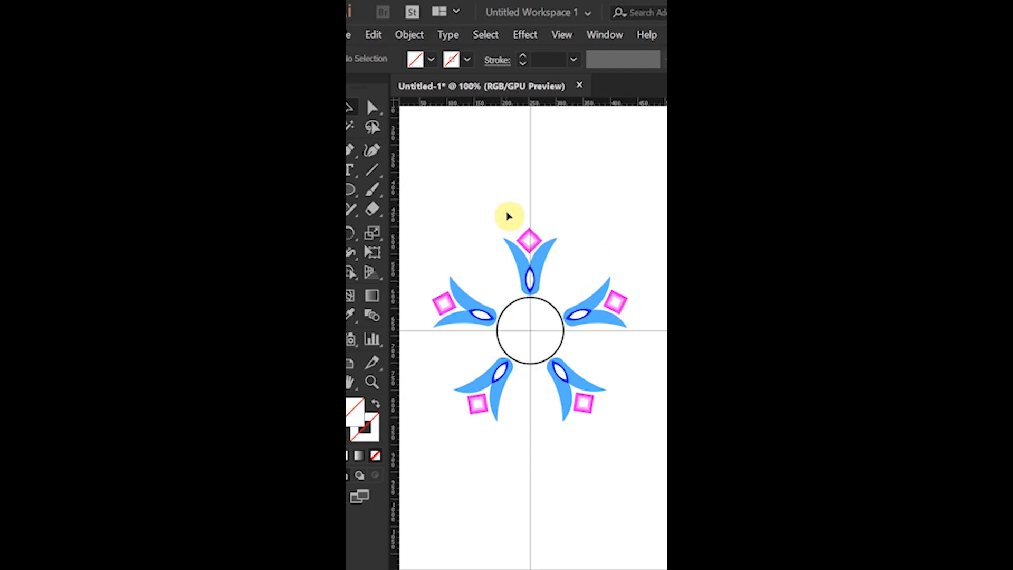
mouse_move(497, 282)
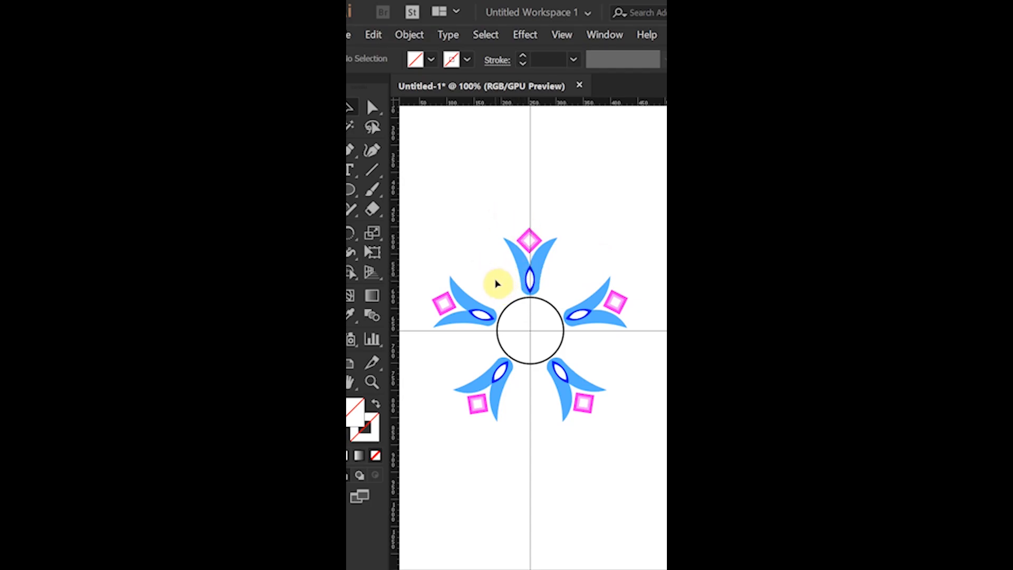